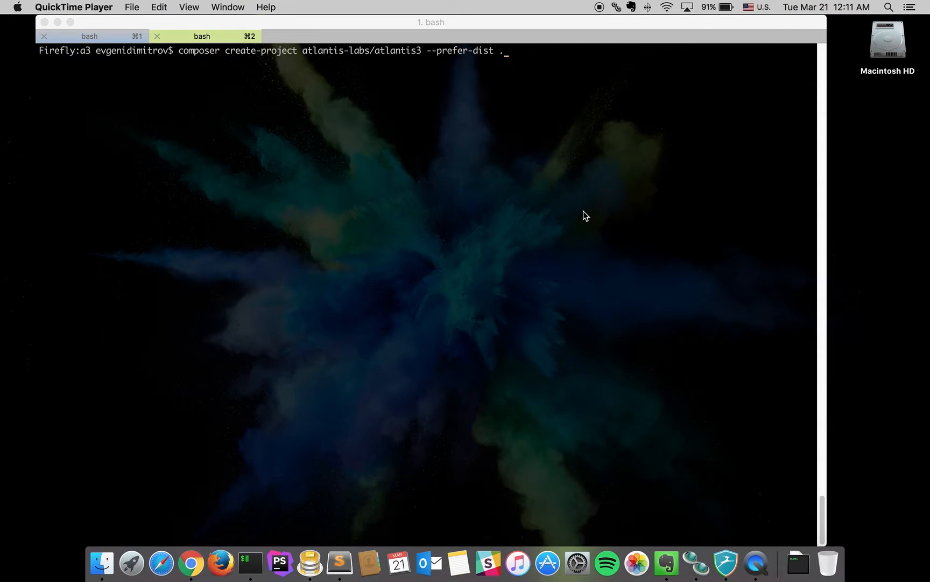
mouse_move(176, 60)
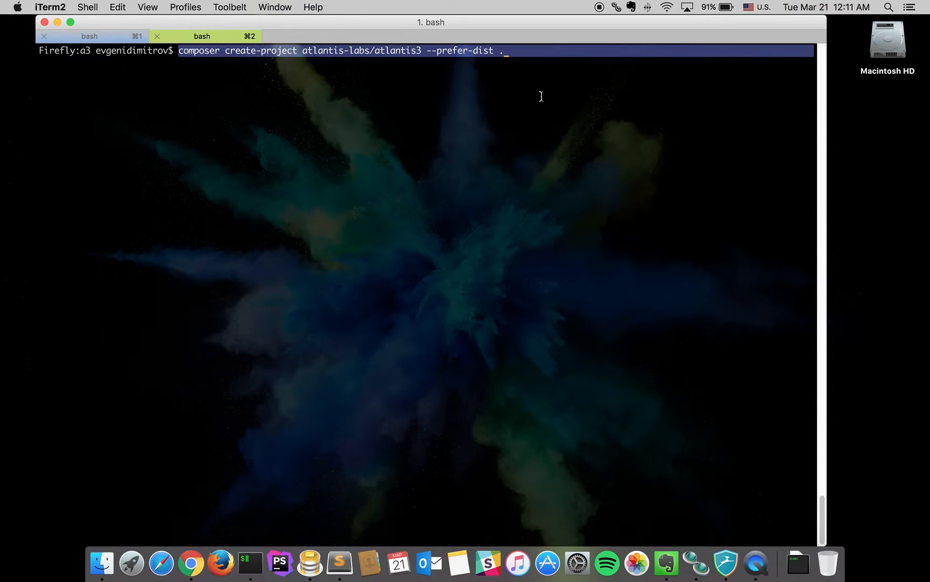
Run 'composer create-project atlantis-labs/atlantis3 --prefer-dist .' to create the project.
key(Return)
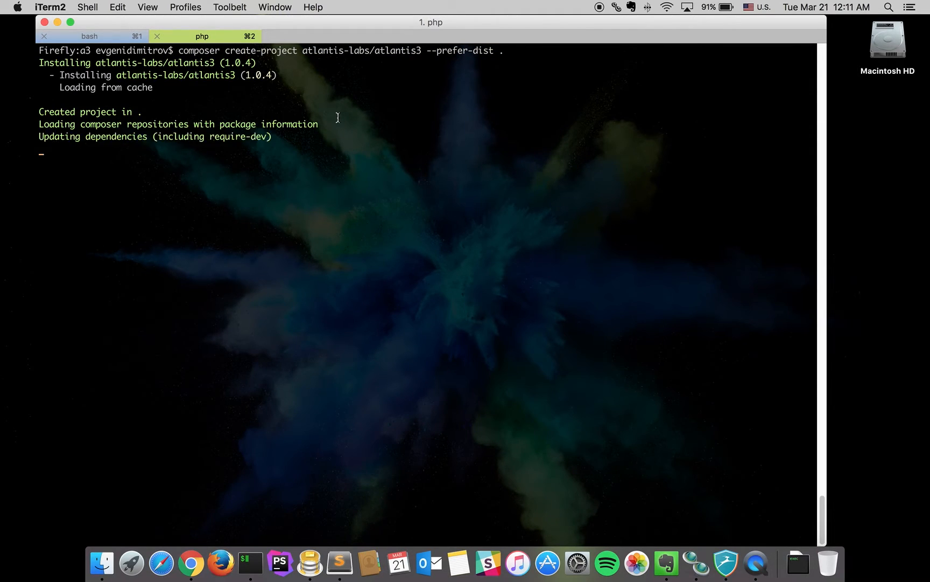
mouse_move(348, 177)
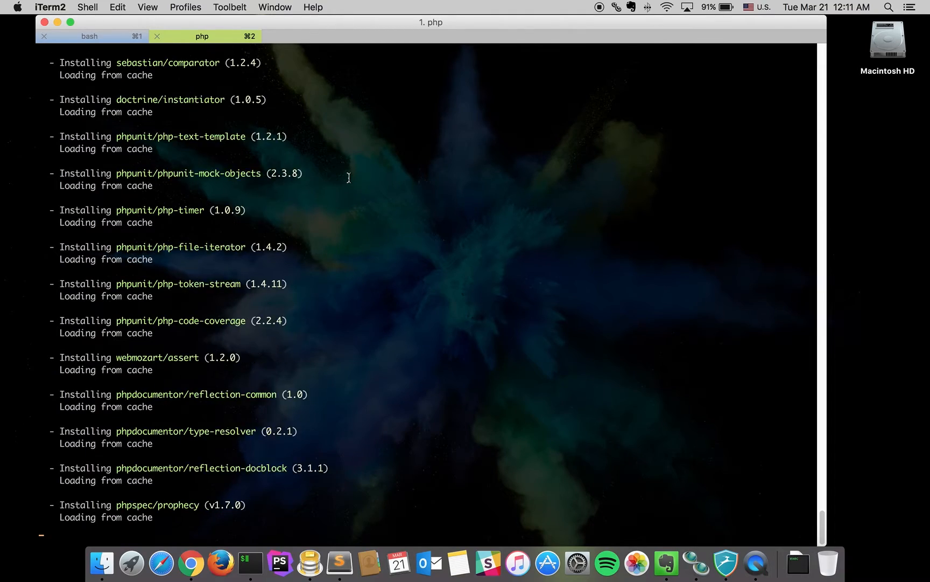
Scroll through the composer output while dependencies install and post-install scripts run.
scroll(down, 3)
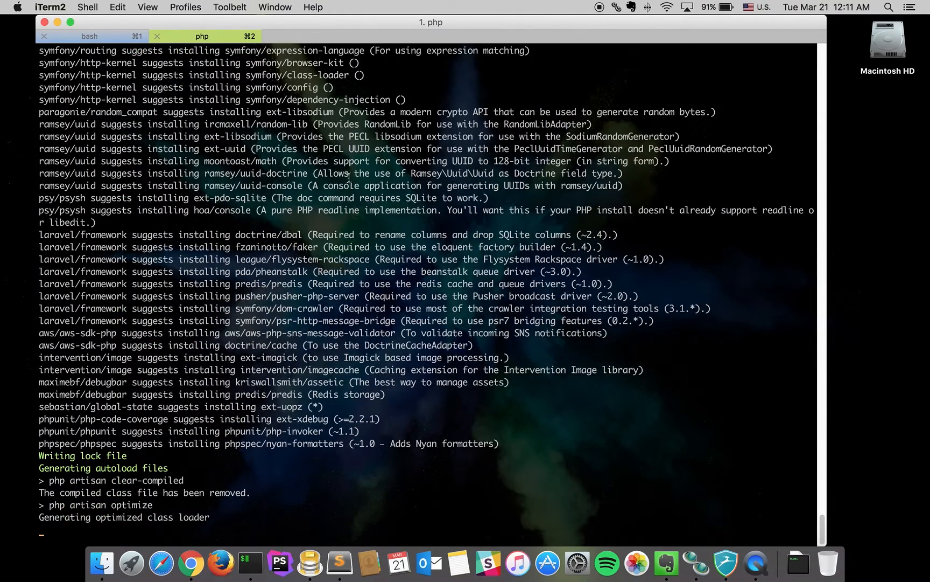
scroll(down, 3)
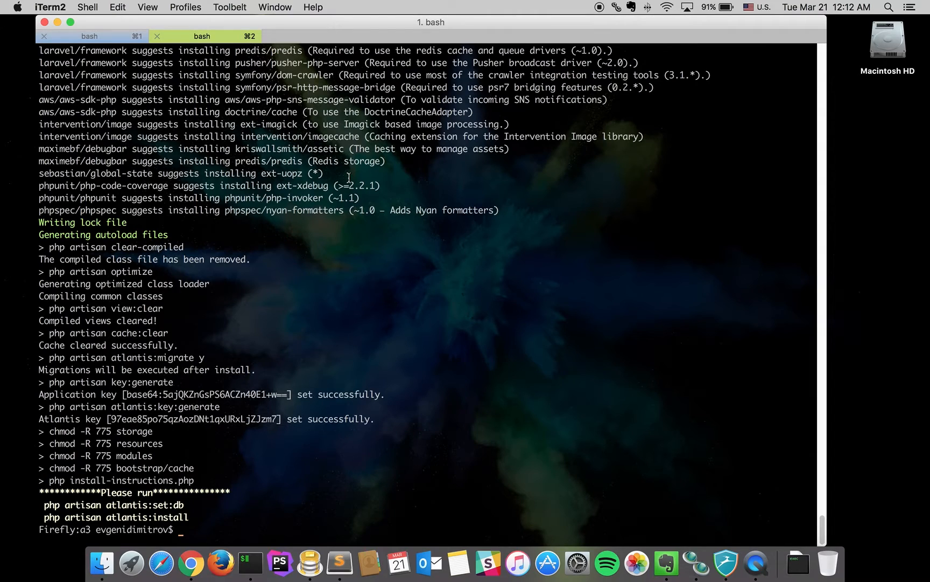
Run 'php artisan atlantis:set:db' and agree to set database credentials.
text([h)
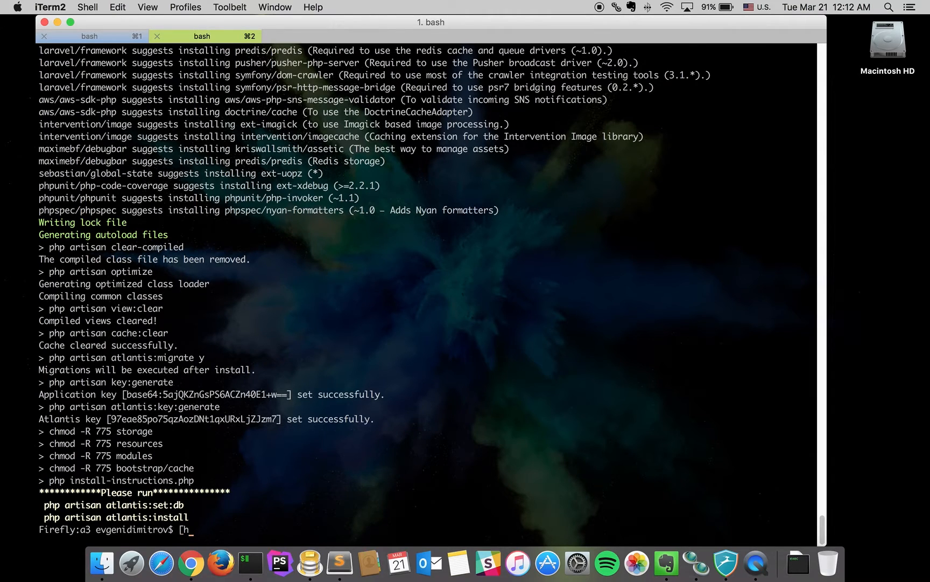
text(php artis)
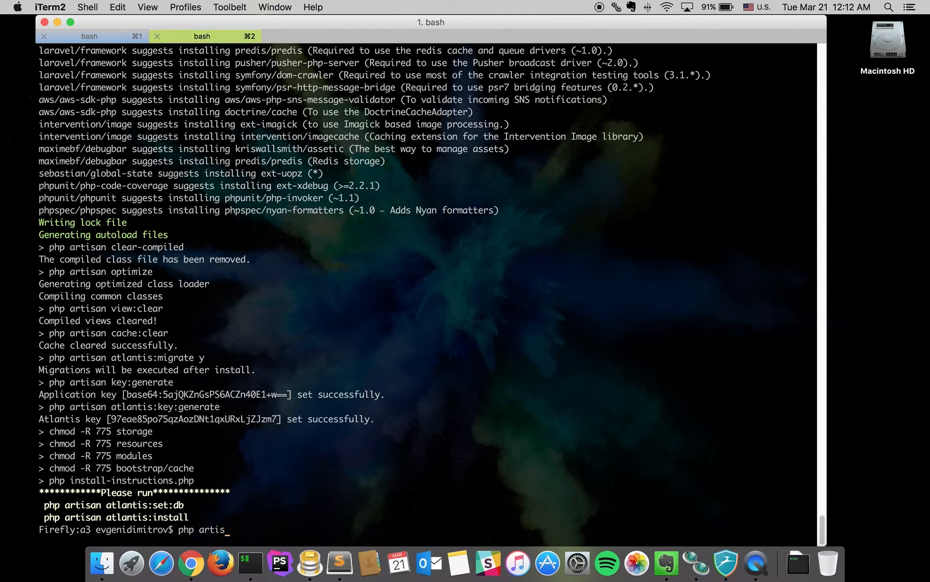
text(an atlantis)
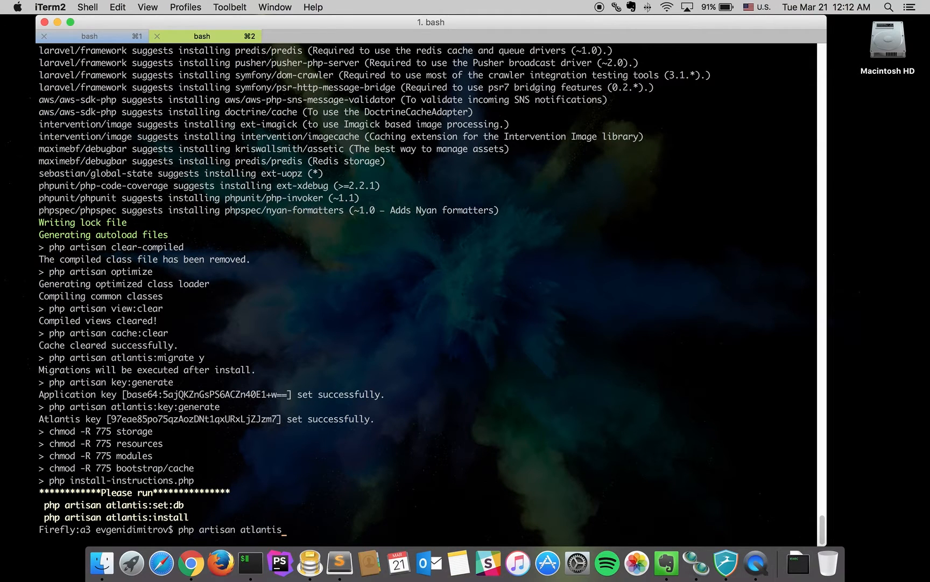
key(Return)
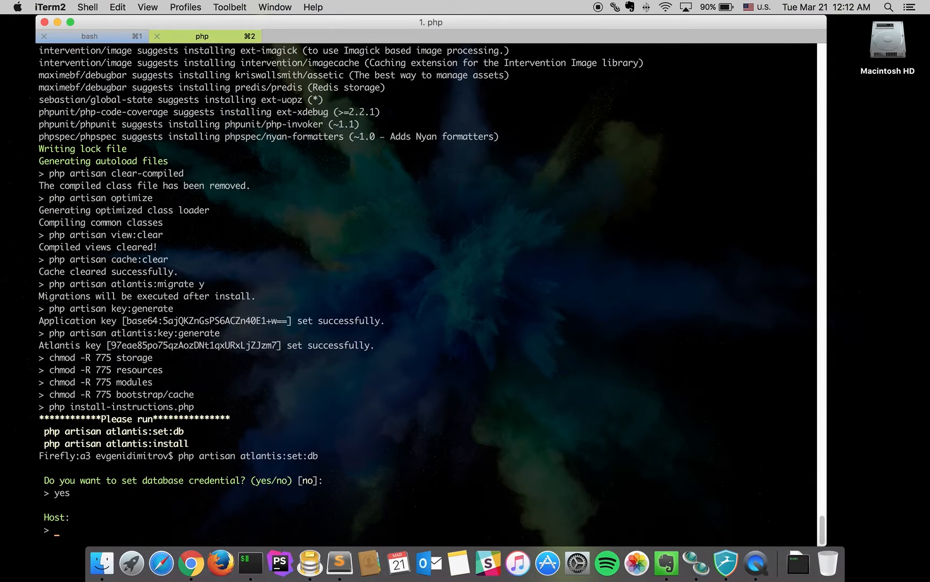
Answer the prompts with host localhost, database a3local, user a3local and a blank password.
text(l)
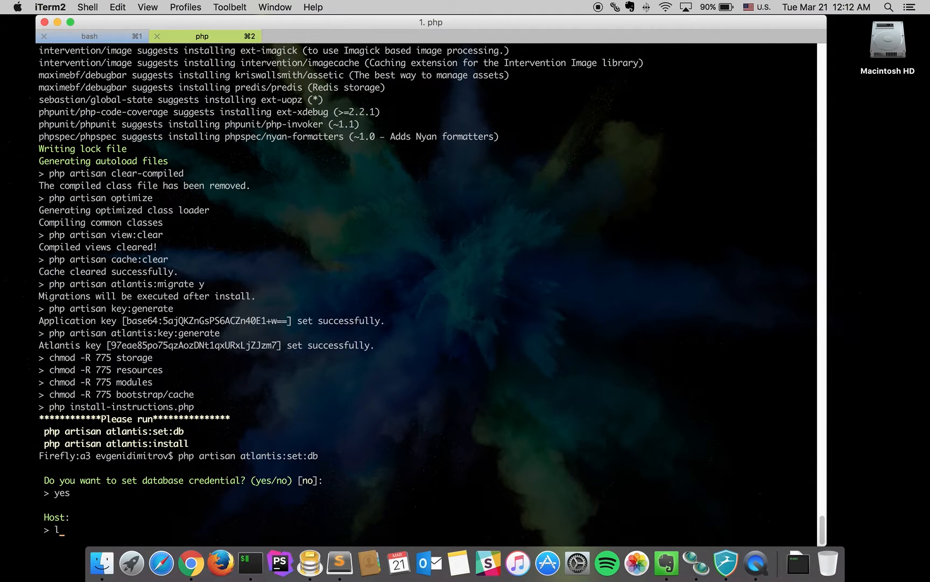
text(localhost)
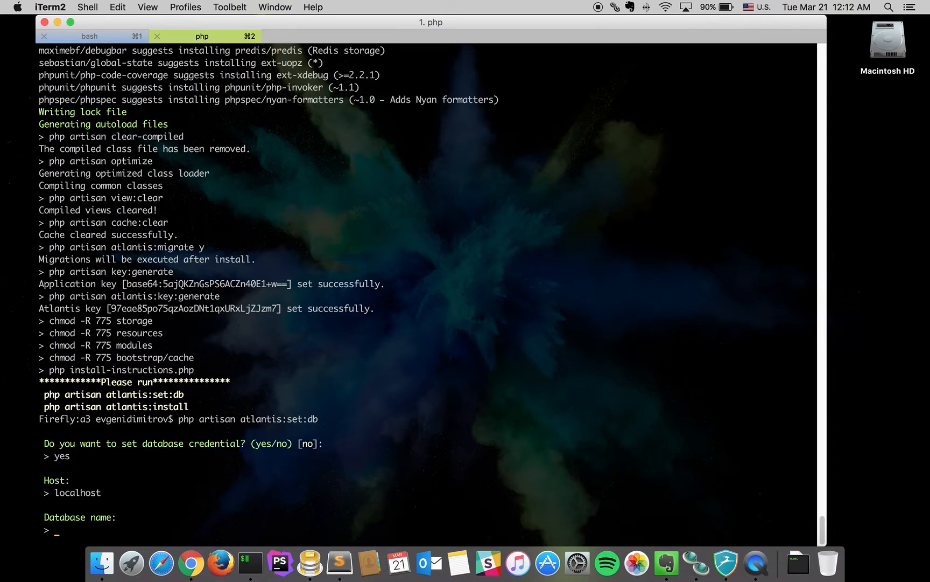
text(a3local)
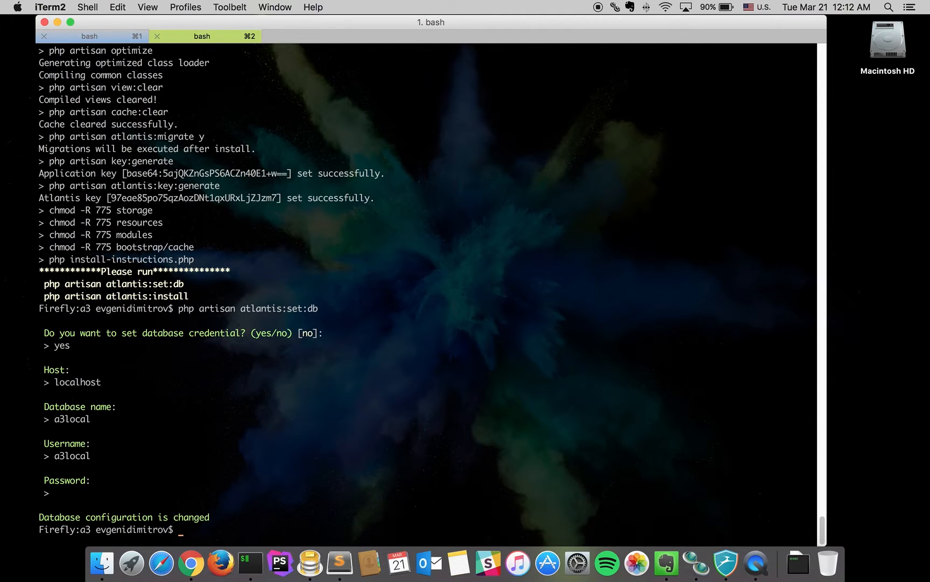
text(php artisan)
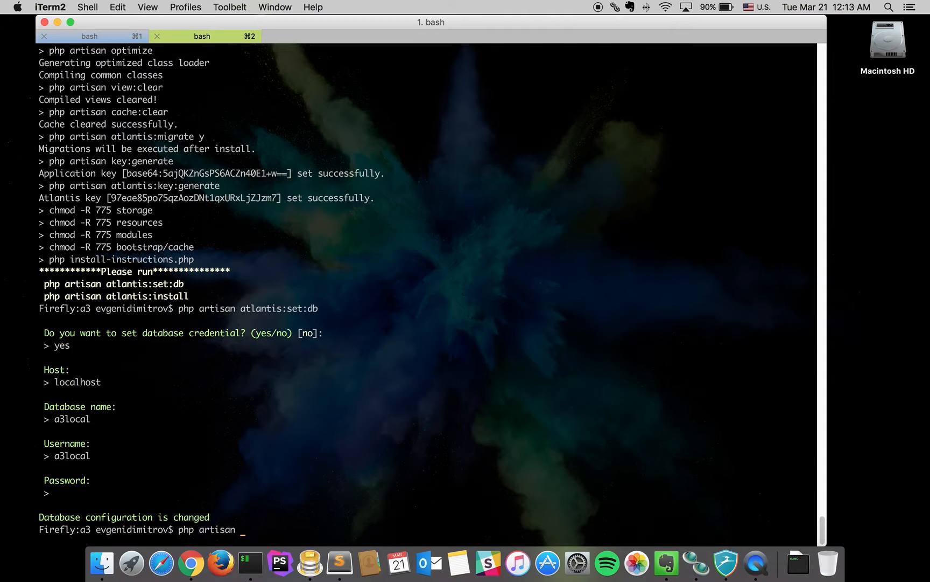
Run 'php artisan atlantis:install', answering yes to migrations and seeds until installation completes.
text(atlantis:install)
text(yes)
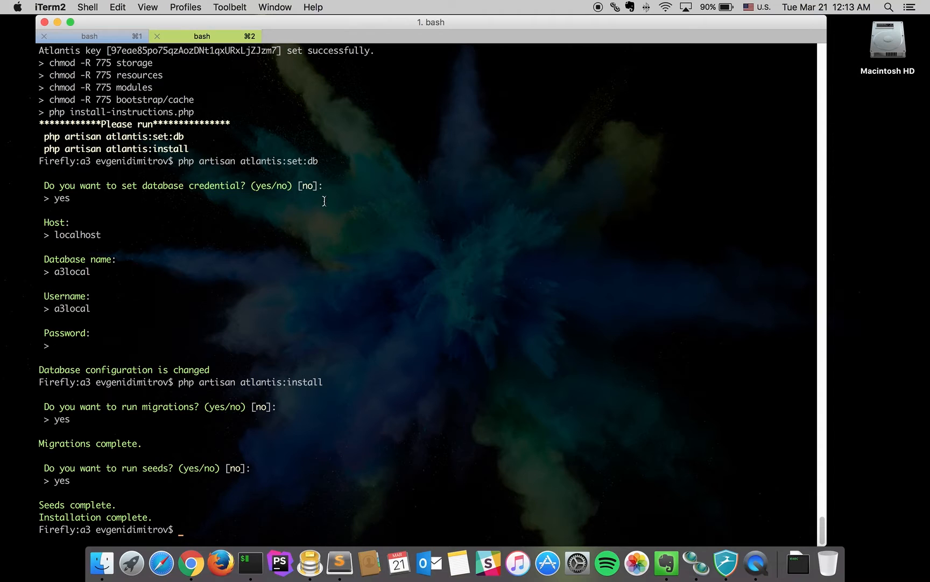
scroll(up, 3)
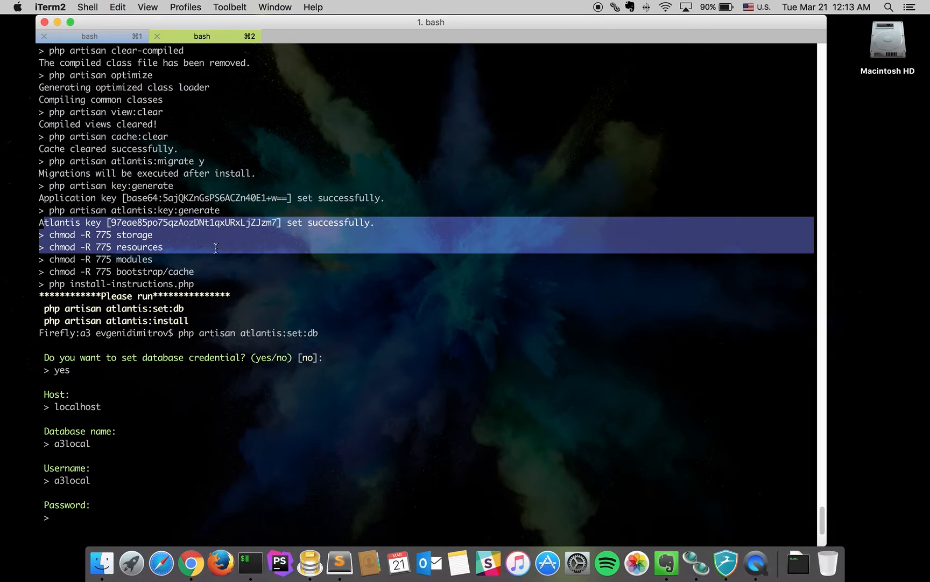
click(214, 247)
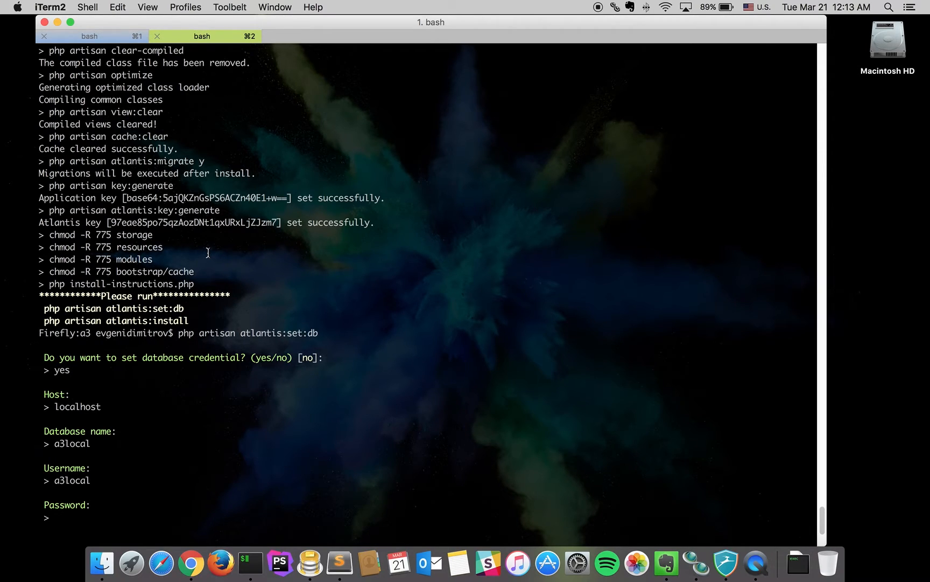
mouse_move(197, 267)
text(php artisan atlantis:install)
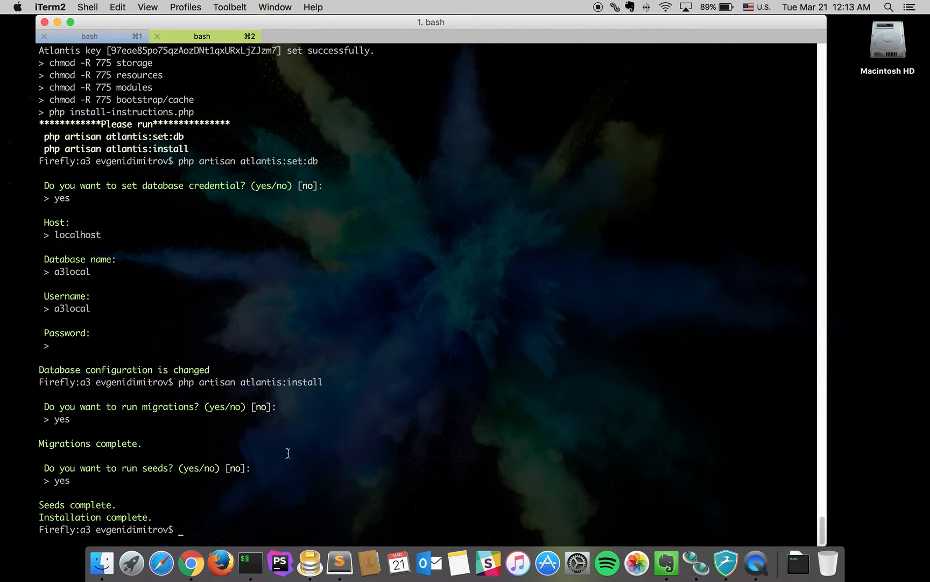
Switch to Sequel Pro and view the a3local table list, from config through users.
click(309, 561)
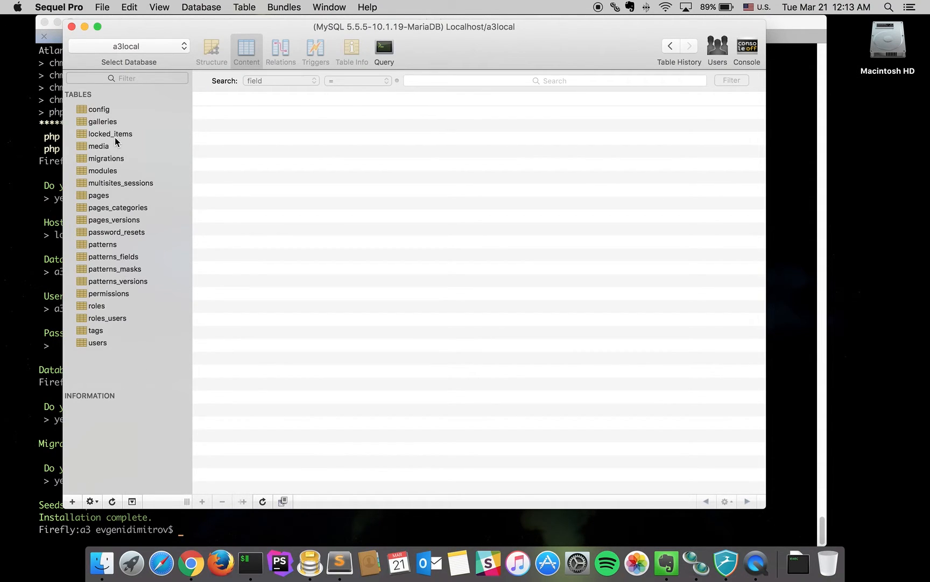
mouse_move(313, 384)
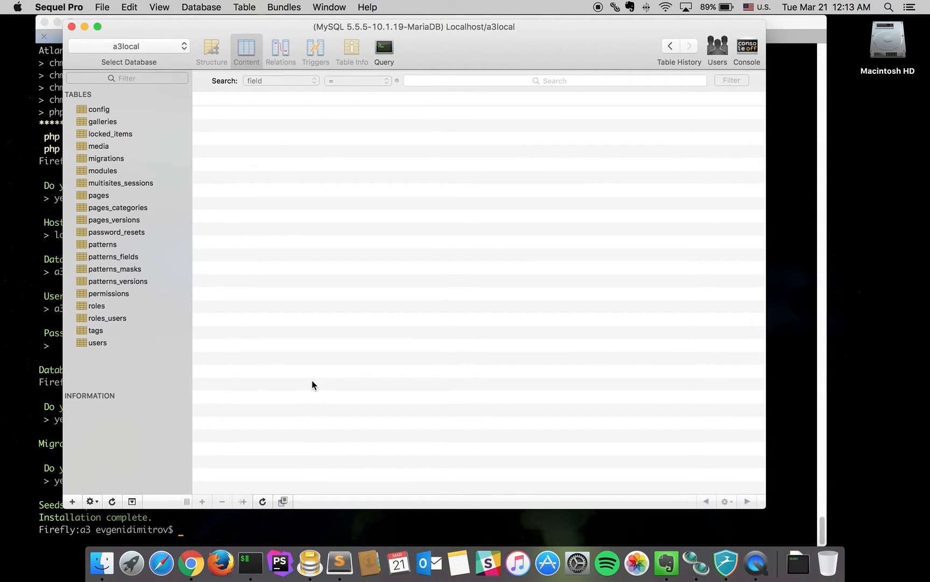
mouse_move(190, 560)
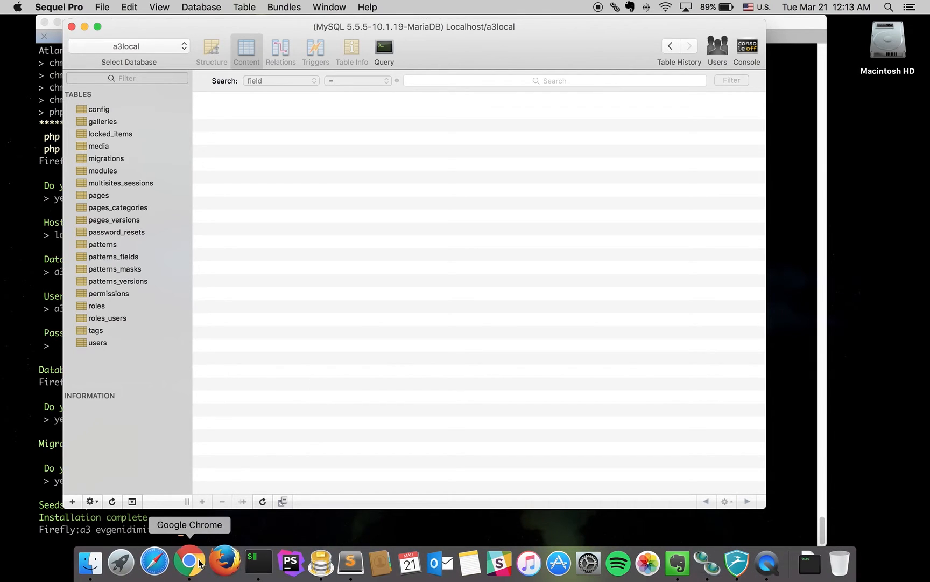
Reload a3.local:8080 in Chrome so the Welcome to Atlantis 3 page replaces the 404.
click(189, 560)
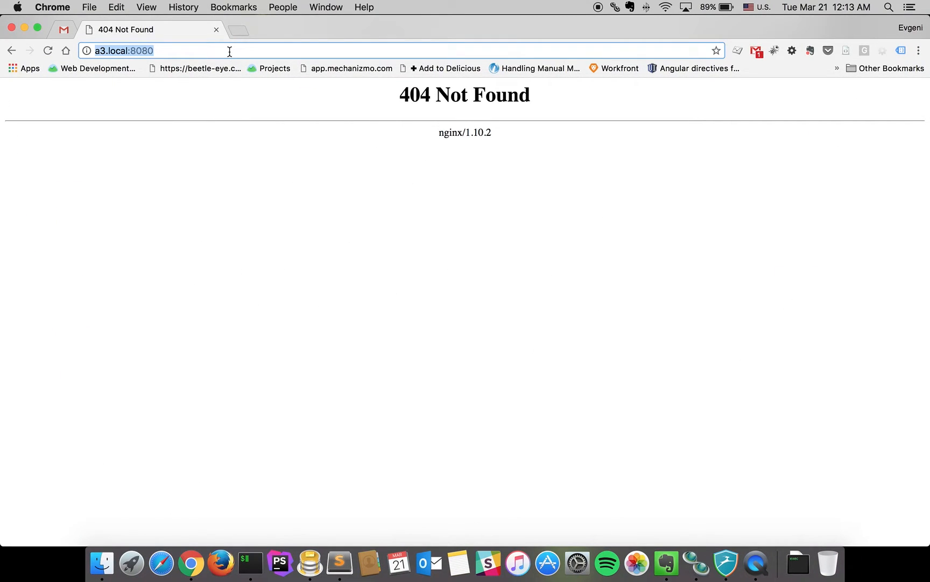
key(Return)
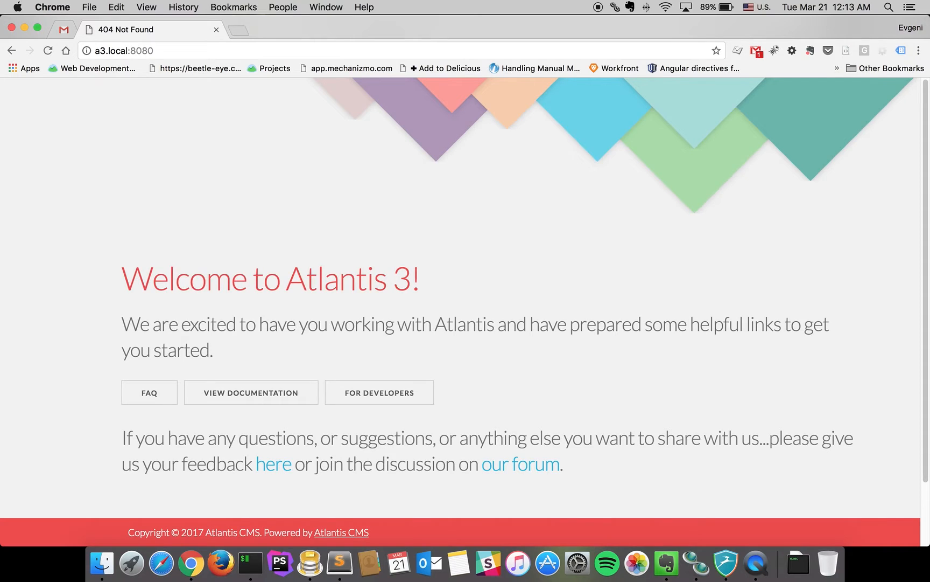
scroll(down, 3)
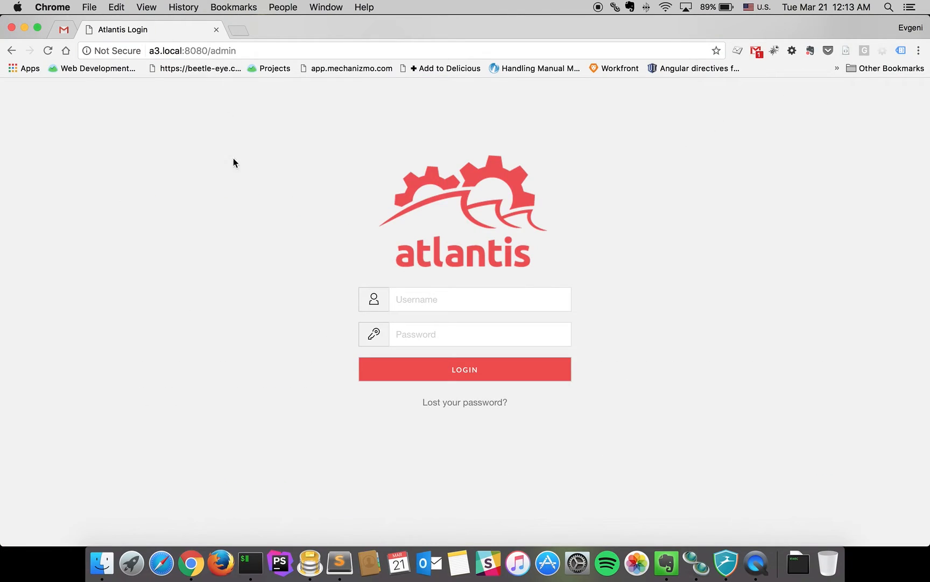
Sign in at a3.local:8080/admin with the admin username and password to reach the dashboard.
text(admin)
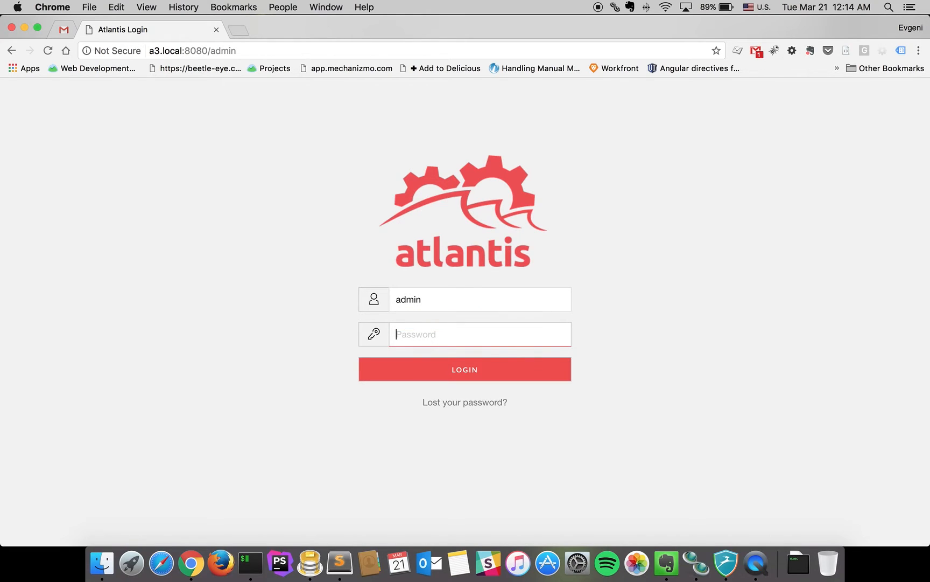
text(•)
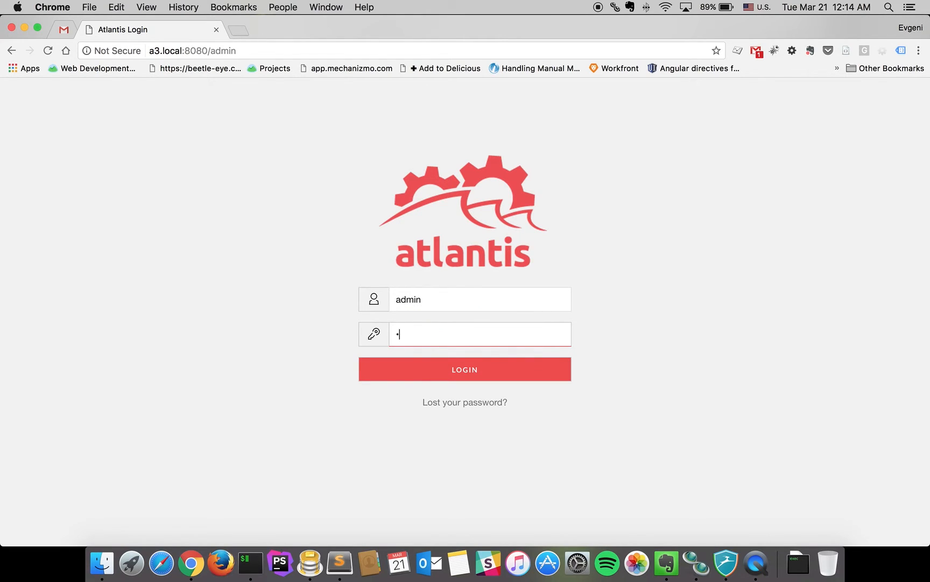
click(464, 369)
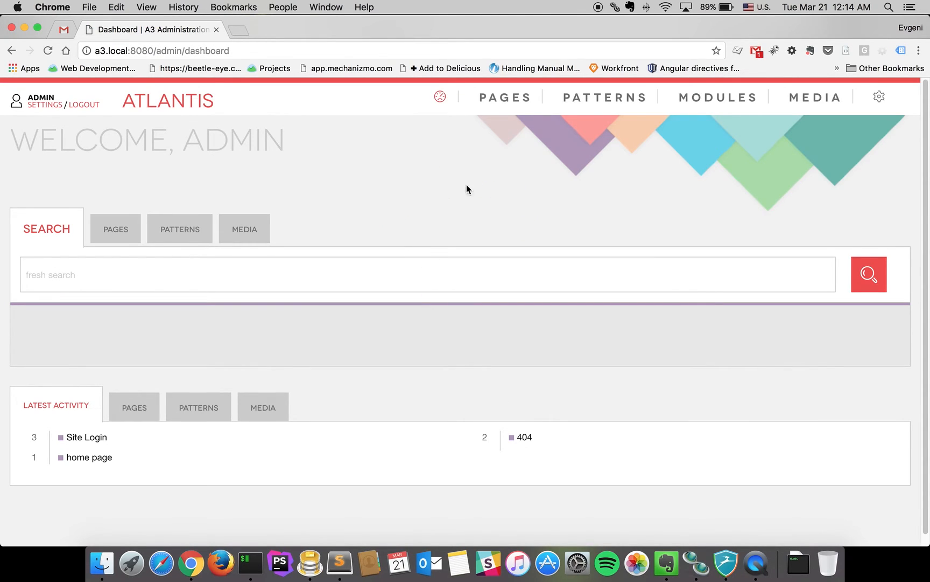
mouse_move(326, 340)
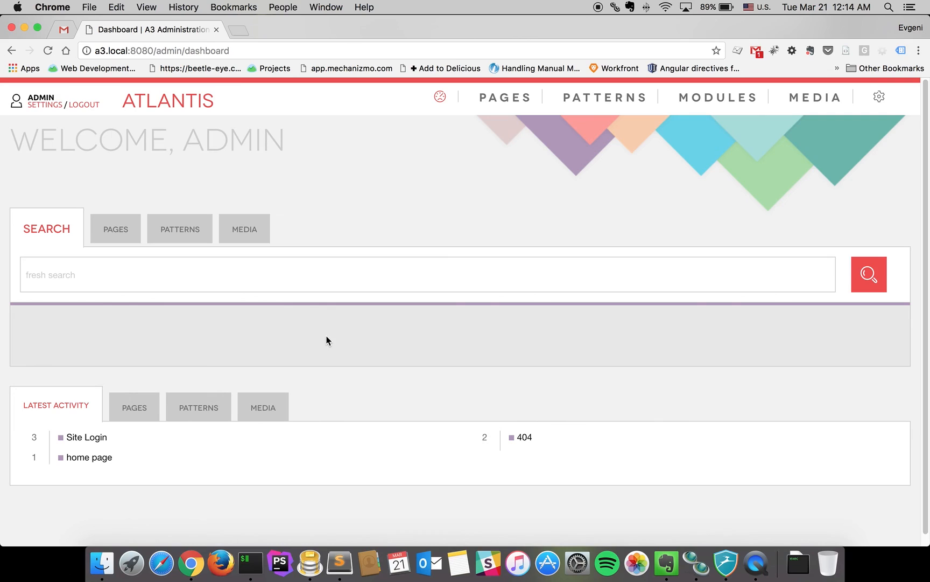
mouse_move(602, 12)
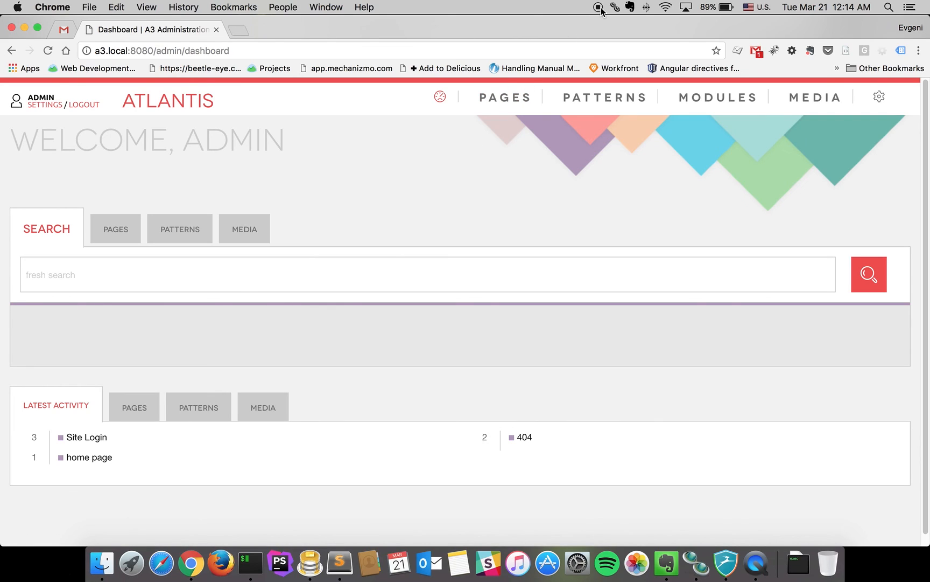